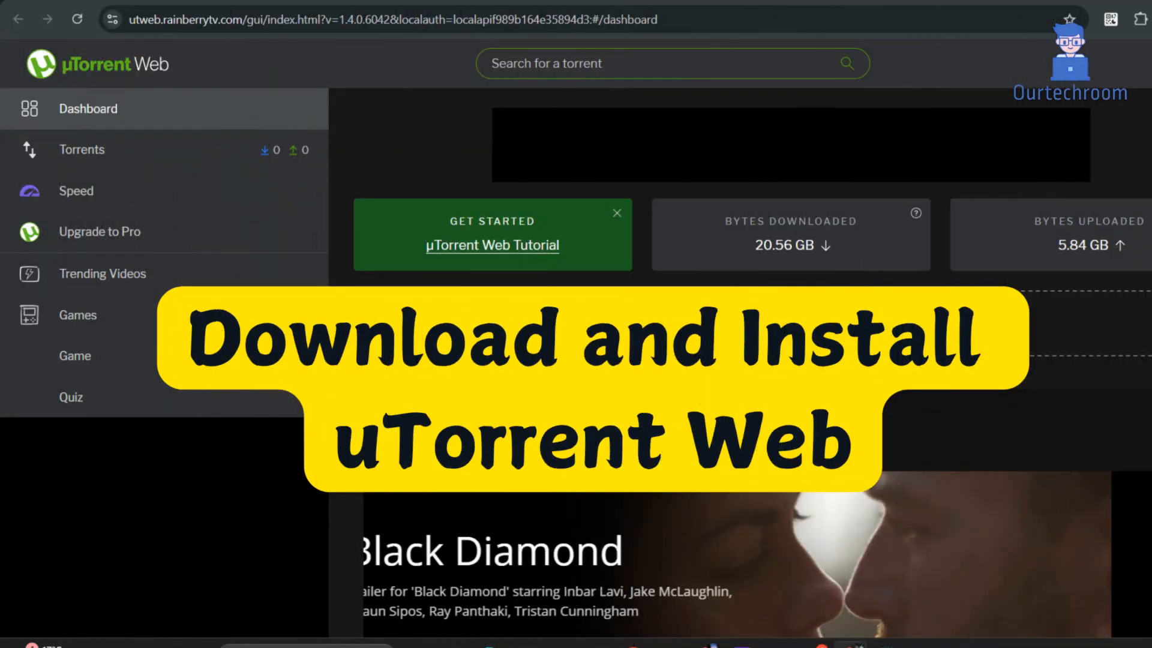
# - Open the Chrome taskbar icon's jump list
pyautogui.rightClick(831, 631)
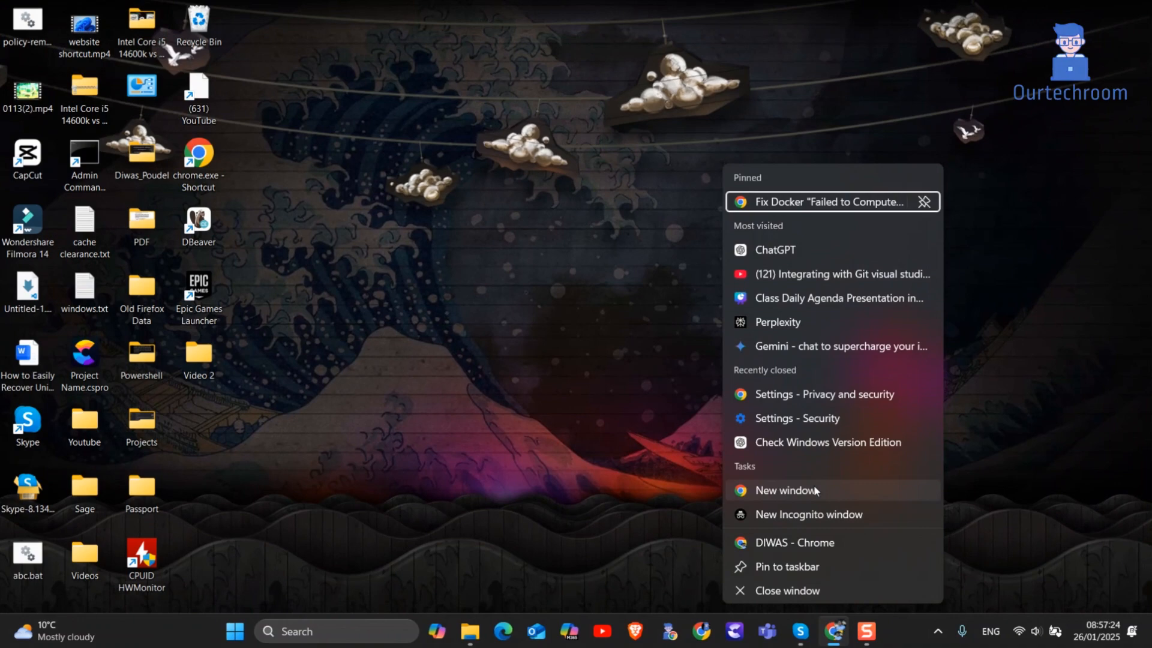
# - Open a new Chrome window and search Google for 'download utorrent for pc'
pyautogui.click(786, 490)
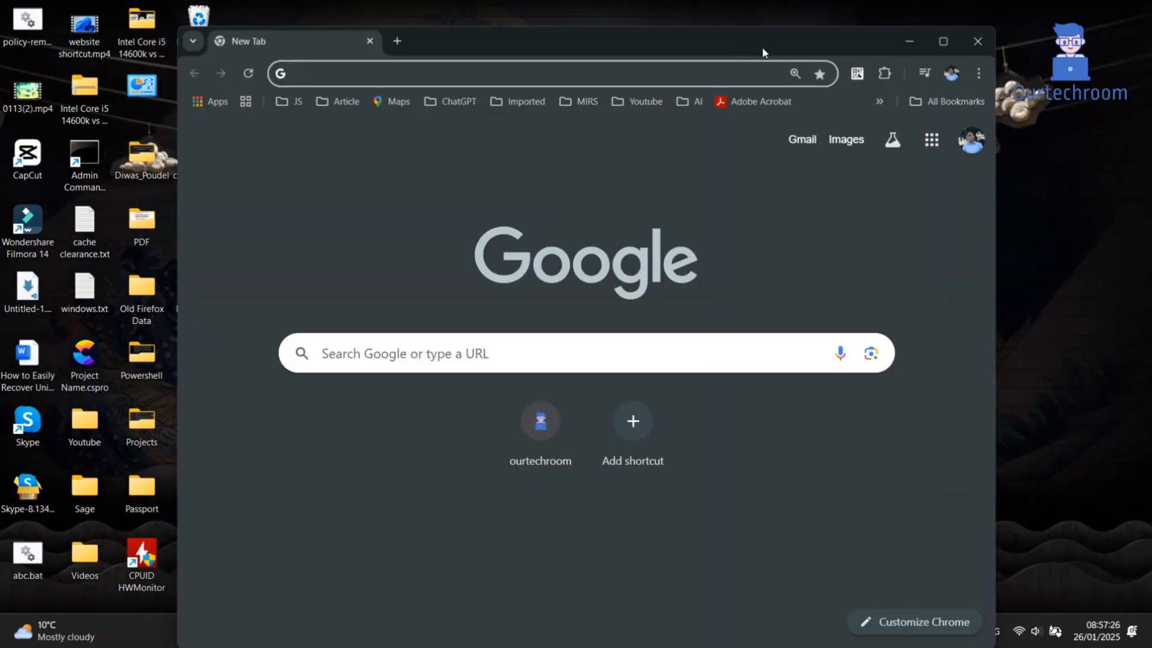
pyautogui.write('download utorrent for pc')
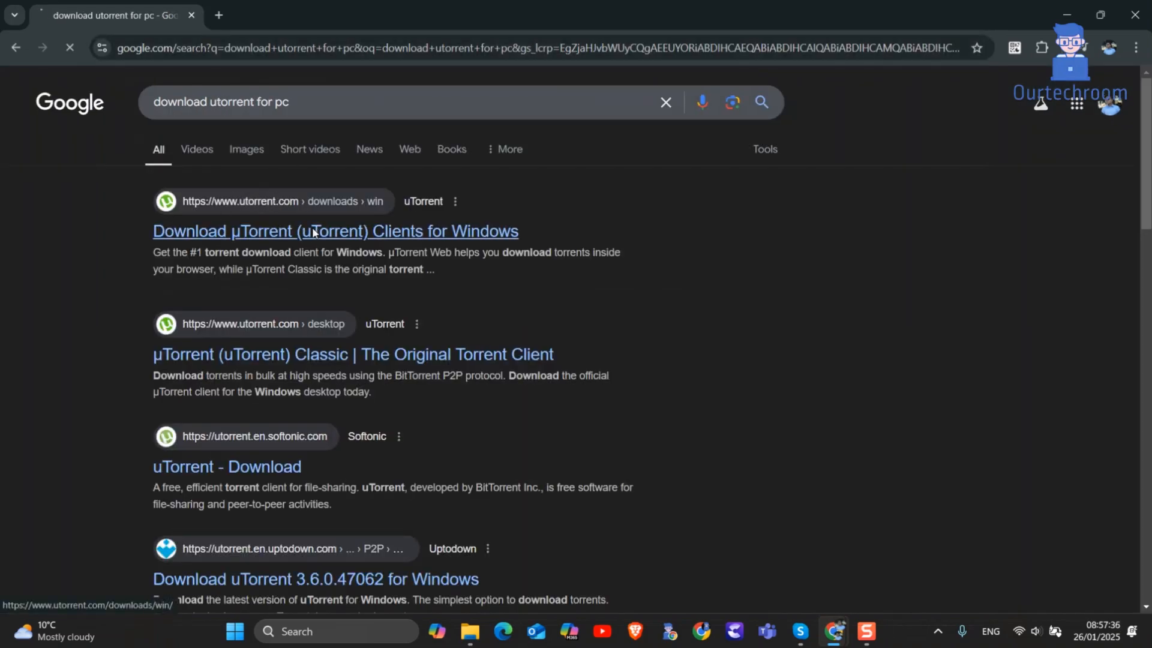
# - Download utweb_installer.exe (4.4 MB) from utorrent.com's µTorrent Web Windows page
pyautogui.click(336, 231)
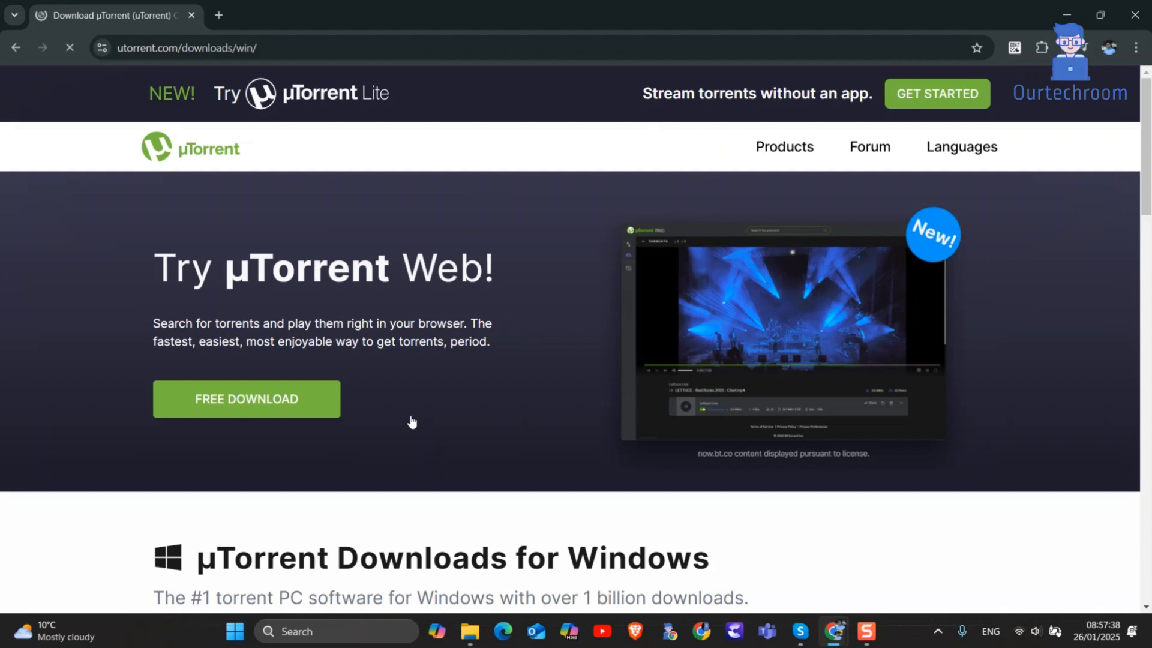
pyautogui.click(246, 399)
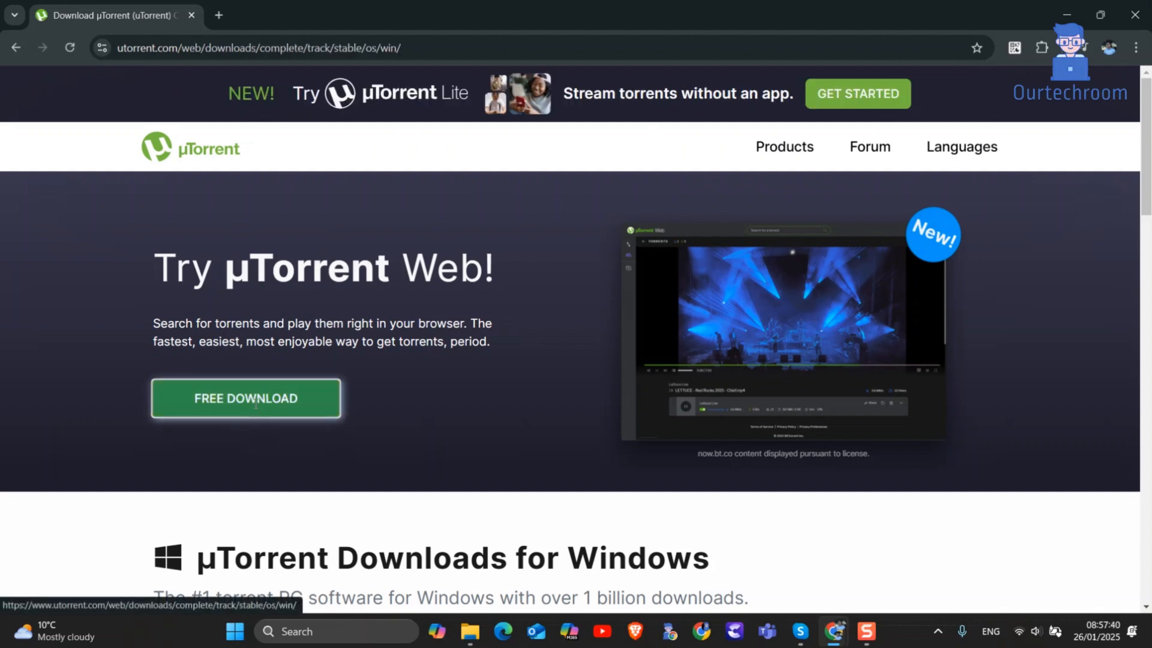
pyautogui.click(245, 398)
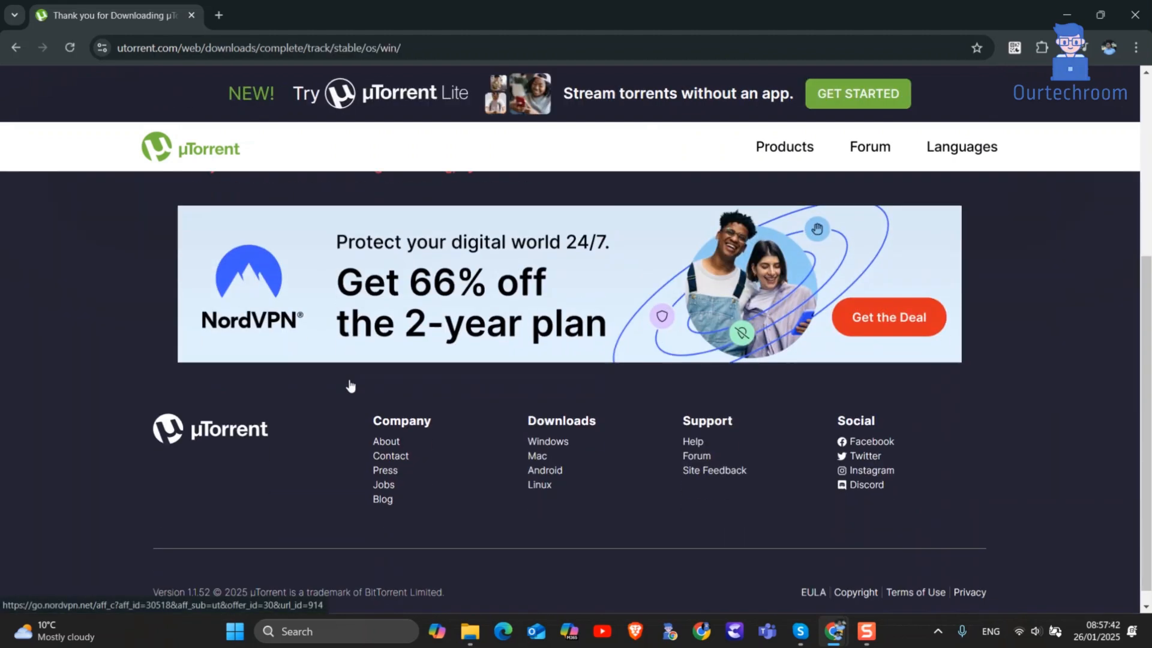
pyautogui.scroll(3)
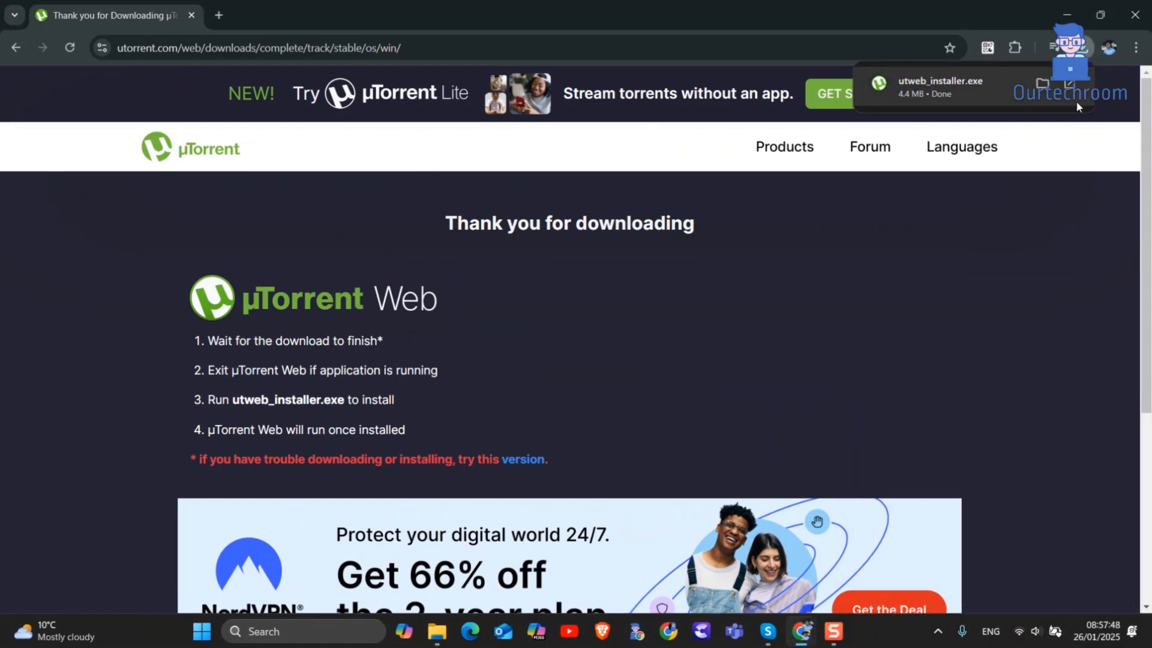
# - Show the installer in the Chrome Download folder and close the On-Screen Keyboard
pyautogui.click(1040, 83)
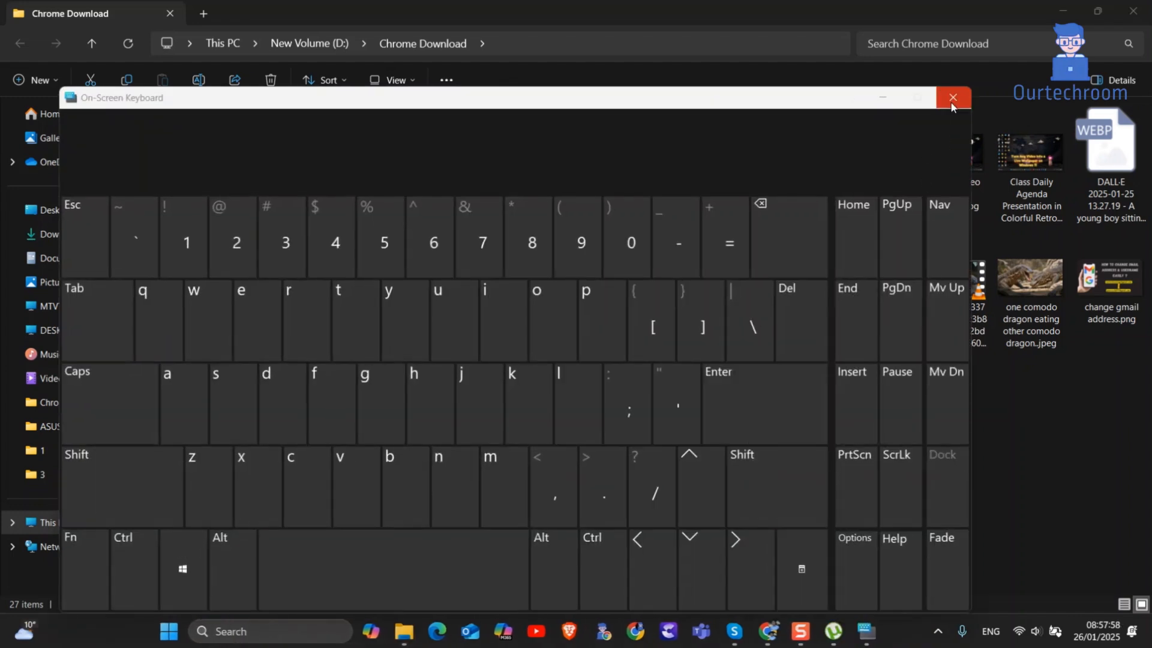
pyautogui.click(952, 97)
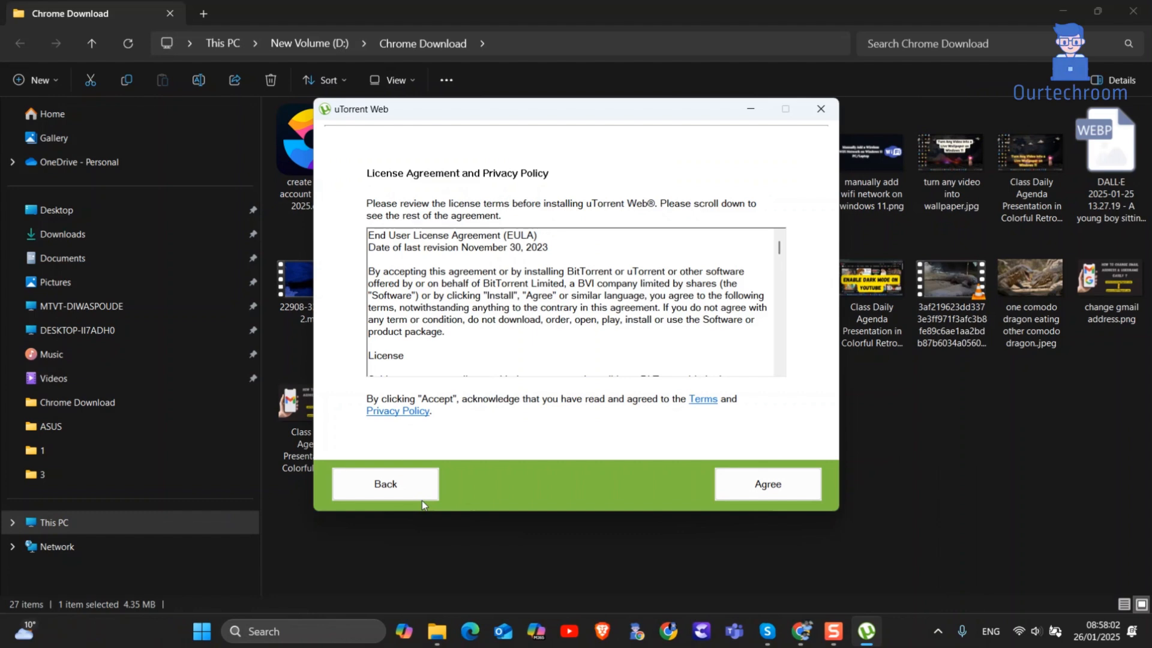
# - Agree to the license, skip the Avast offer, finish with launch, and search Windows for 'ut'
pyautogui.click(767, 483)
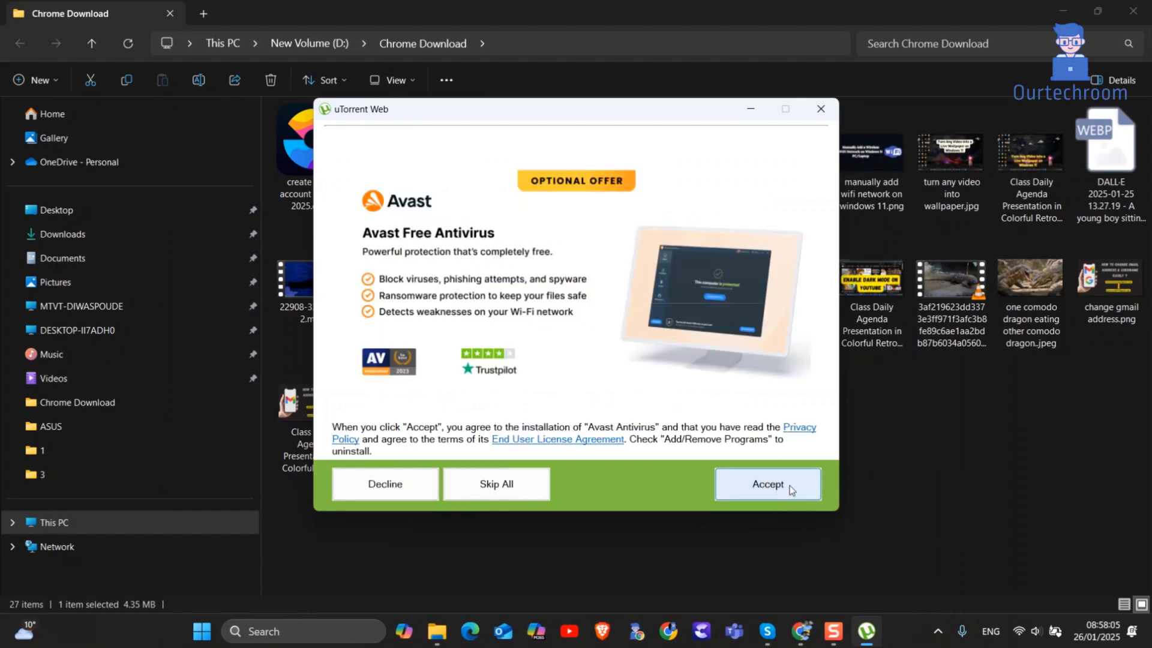
pyautogui.moveTo(461, 354)
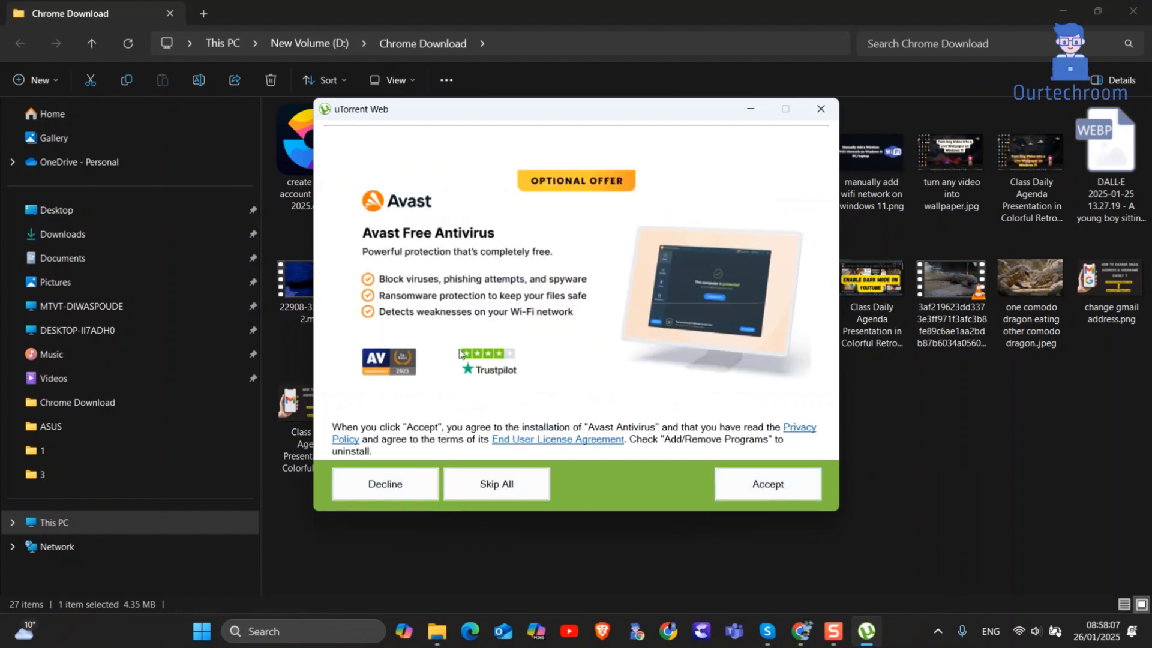
pyautogui.moveTo(496, 484)
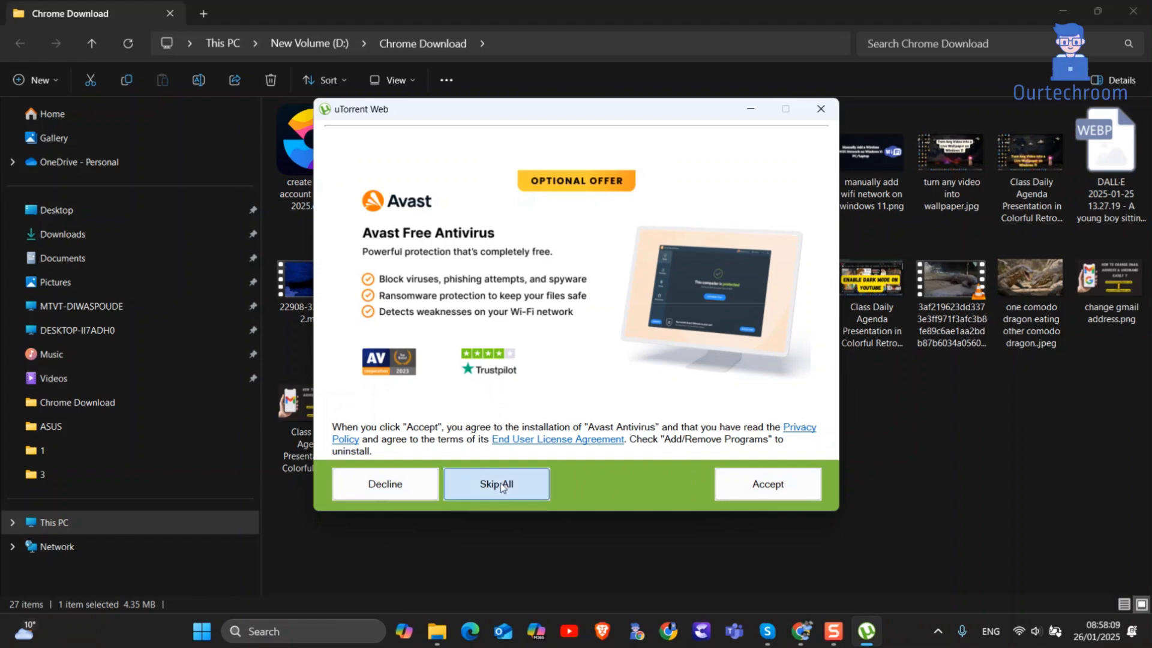
pyautogui.click(495, 483)
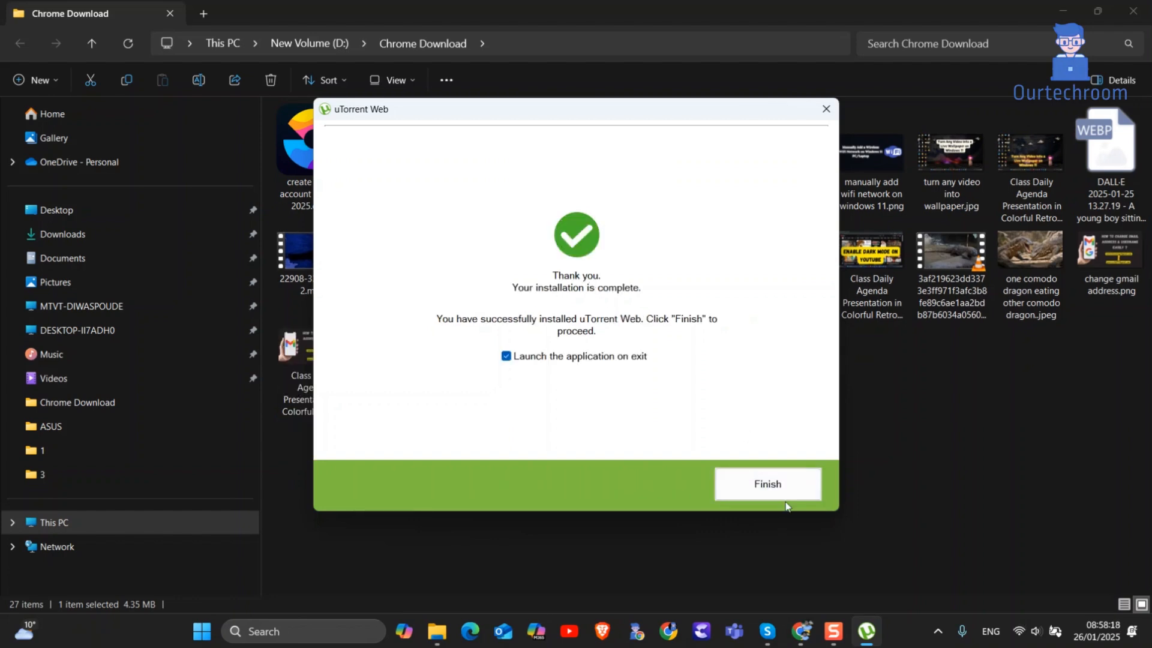
pyautogui.click(767, 483)
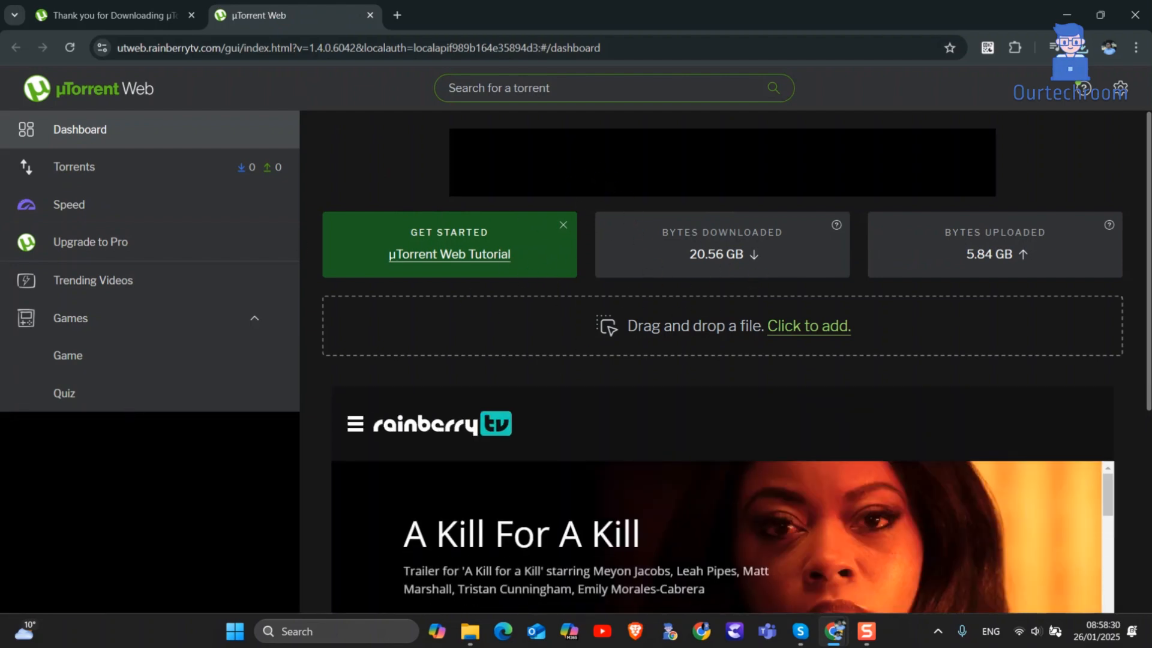
pyautogui.write('ut')
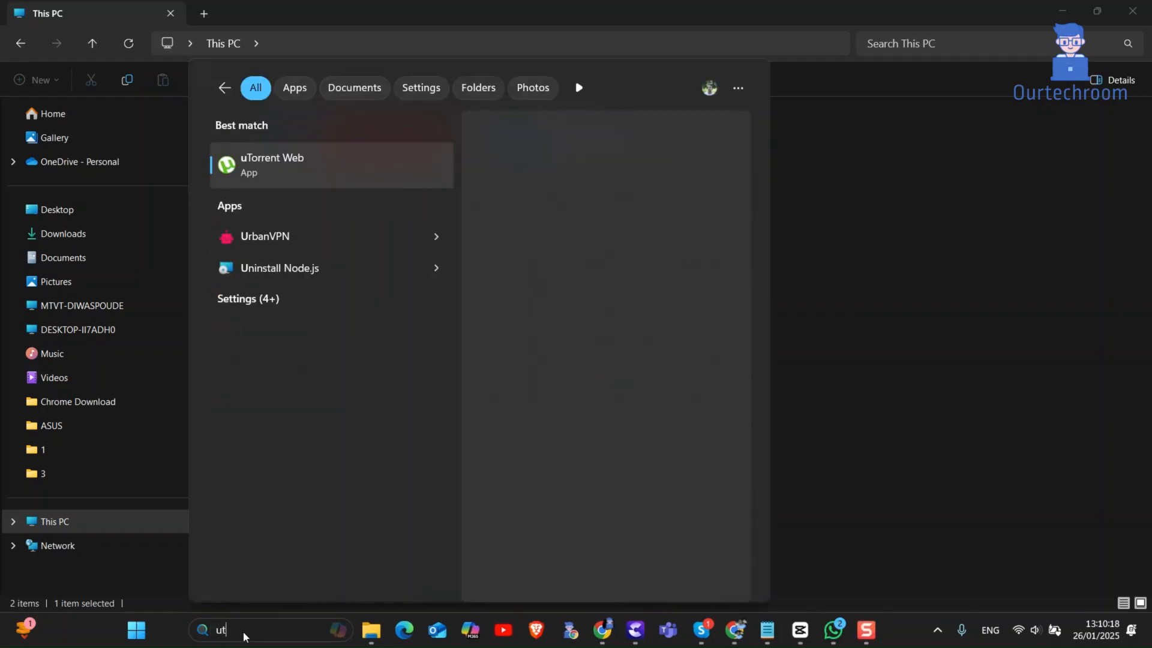